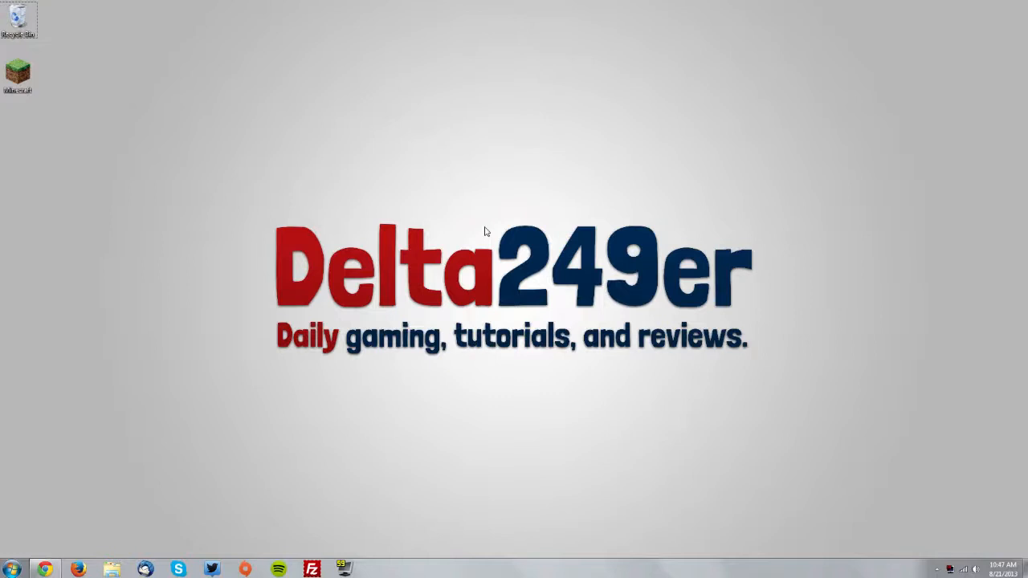
pyautogui.moveTo(36, 549)
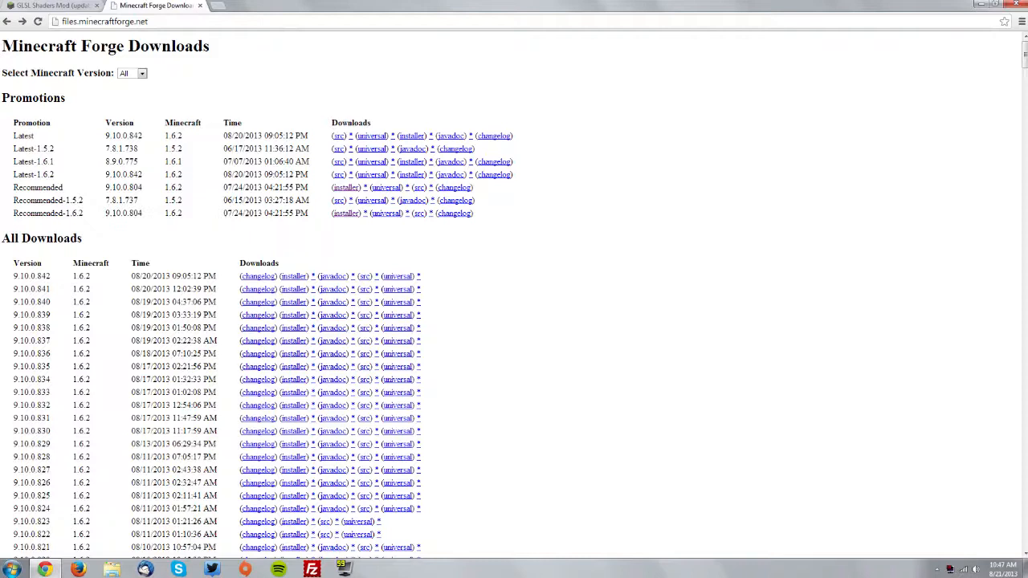
# Follow the installer link for the recommended 1.6.2 build, Forge 9.10.0.804
pyautogui.doubleClick(36, 212)
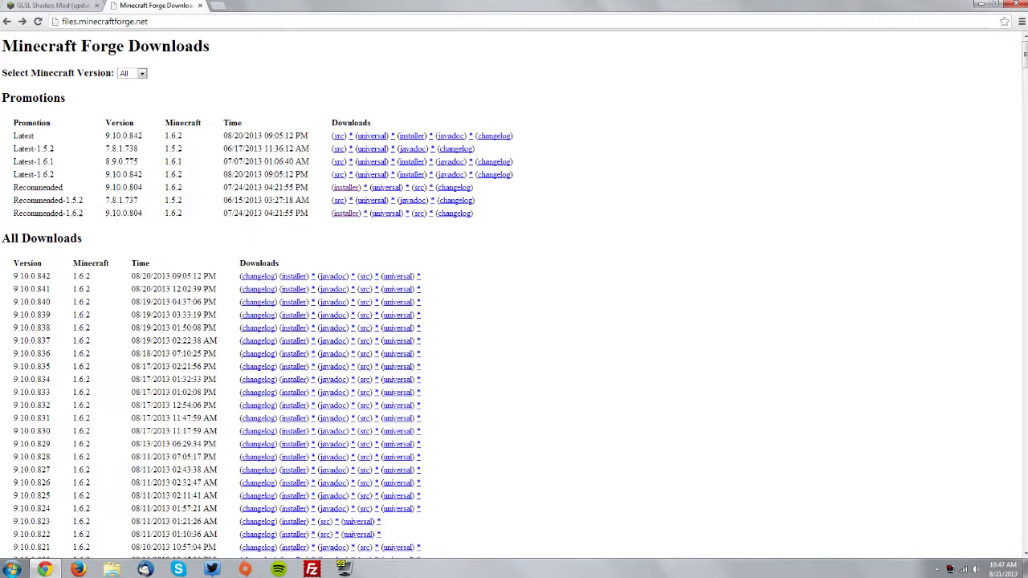
pyautogui.click(346, 213)
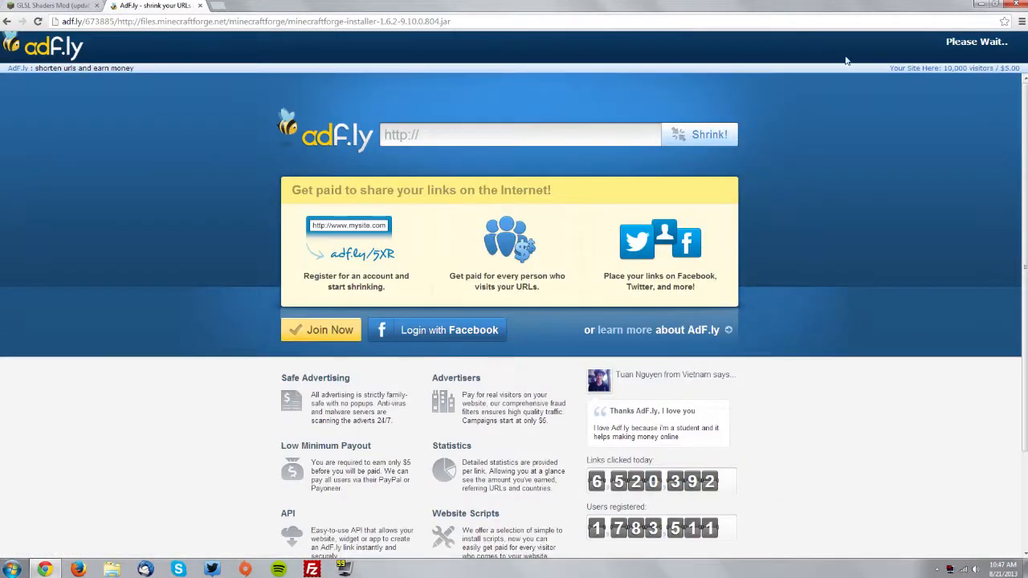
pyautogui.moveTo(878, 66)
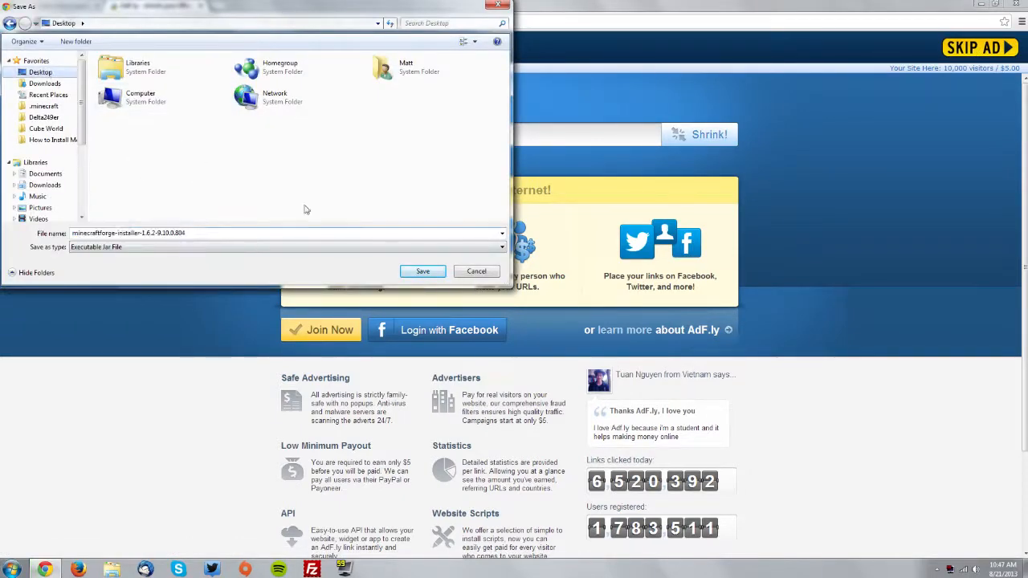
# Save the Forge 1.6.2 installer jar to the desktop after the AdFly redirect
pyautogui.click(422, 270)
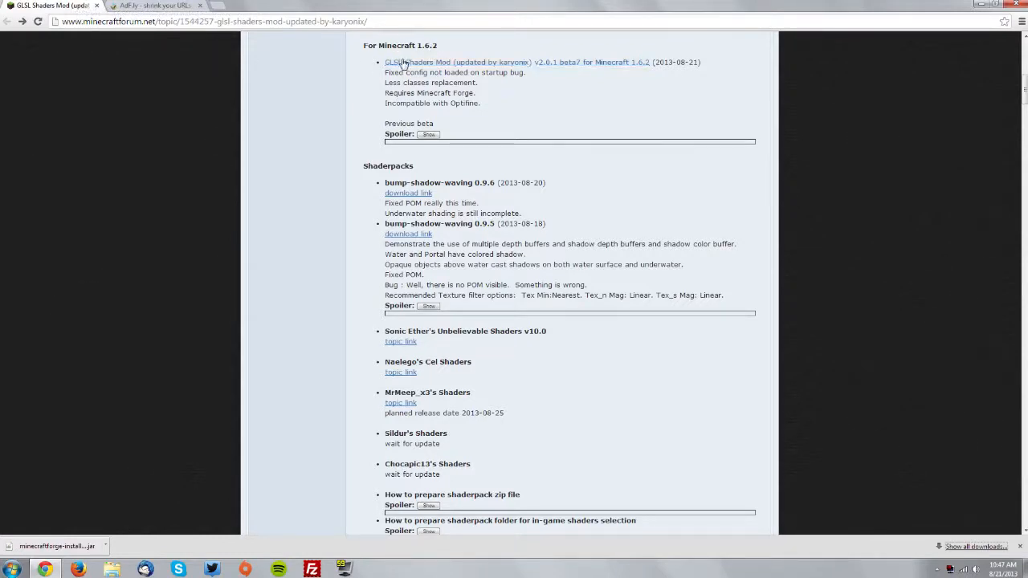
# Download the ShadersModCore jar from the GLSL Shaders Mod post and follow the bump-shadow-waving 0.9.6 link
pyautogui.rightClick(408, 61)
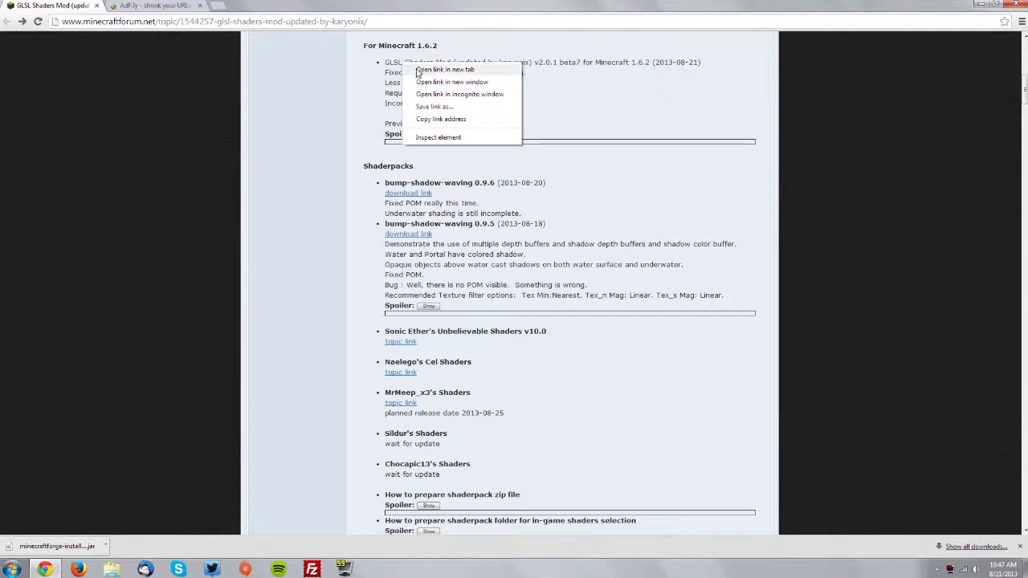
pyautogui.click(443, 70)
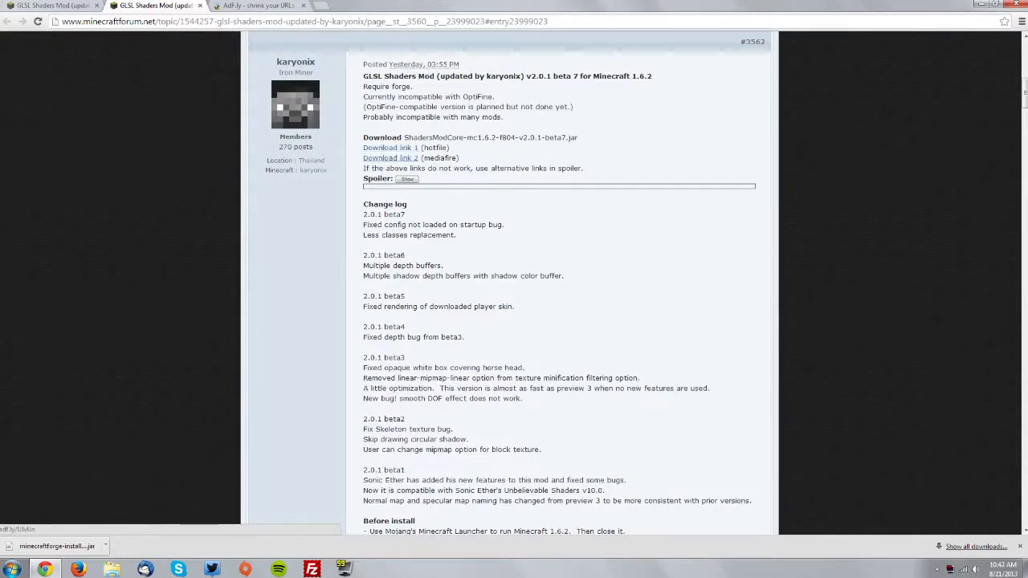
pyautogui.click(391, 157)
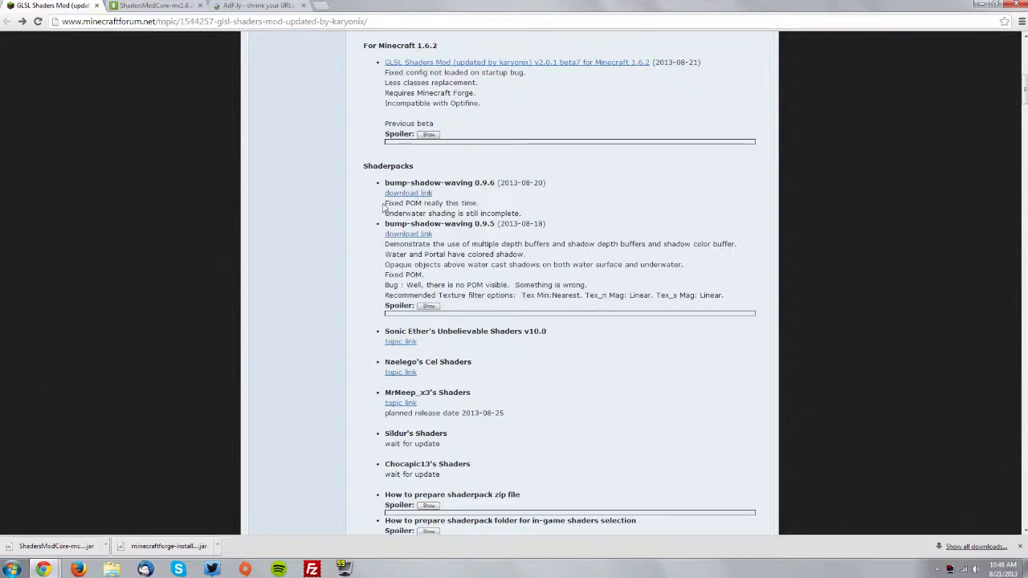
pyautogui.moveTo(386, 207)
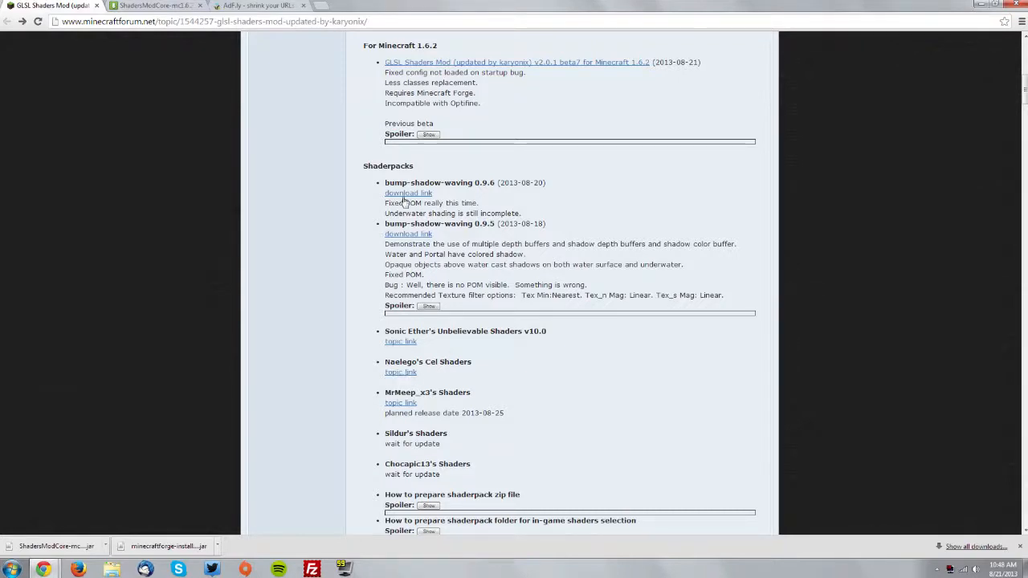
pyautogui.click(408, 193)
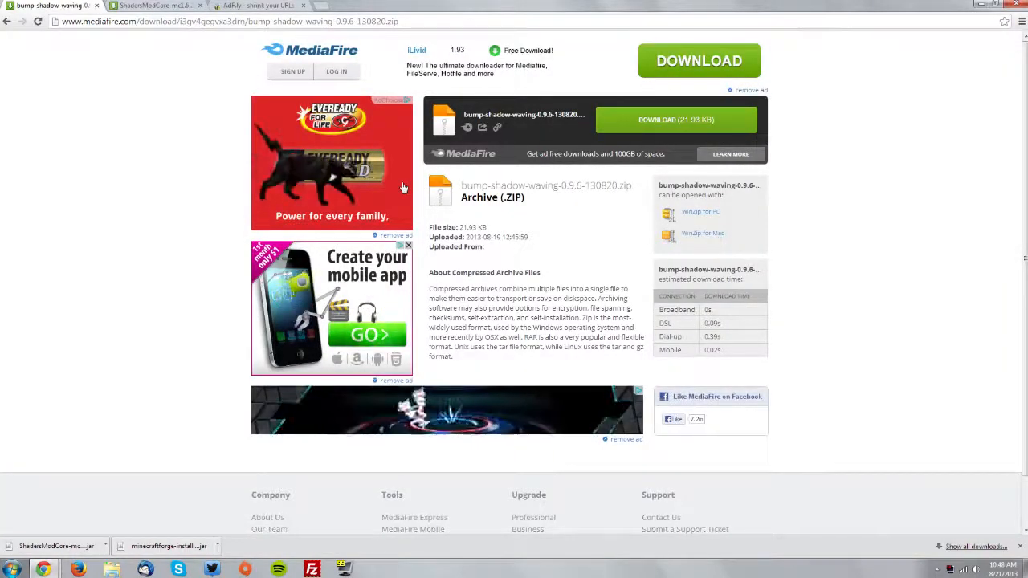
# Download the bump-shadow-waving 0.9.6 shaderpack zip from MediaFire
pyautogui.click(675, 119)
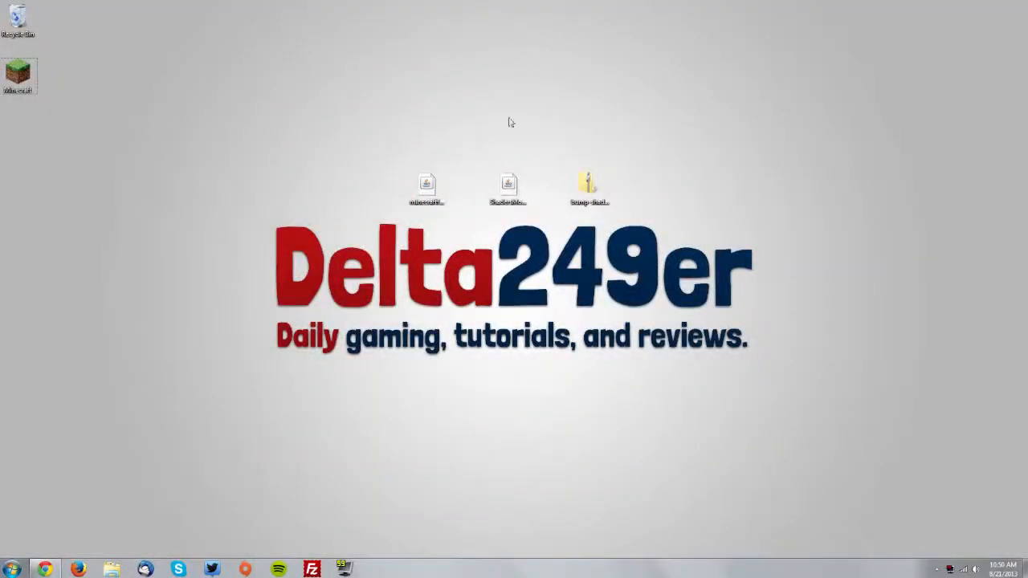
# Run the Forge 9.10.0.804 installer jar from the desktop and install the client profile
pyautogui.click(427, 184)
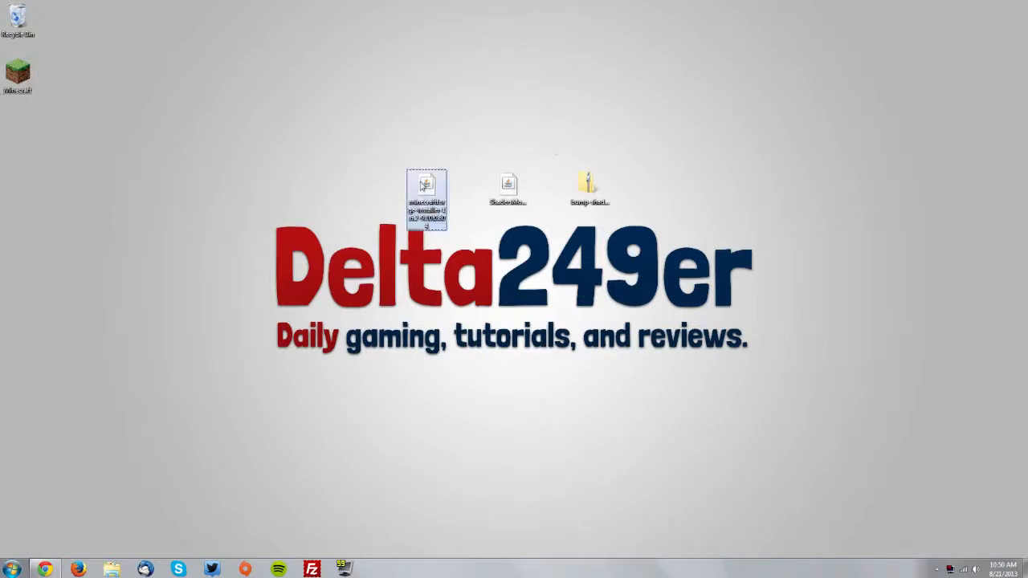
pyautogui.click(508, 189)
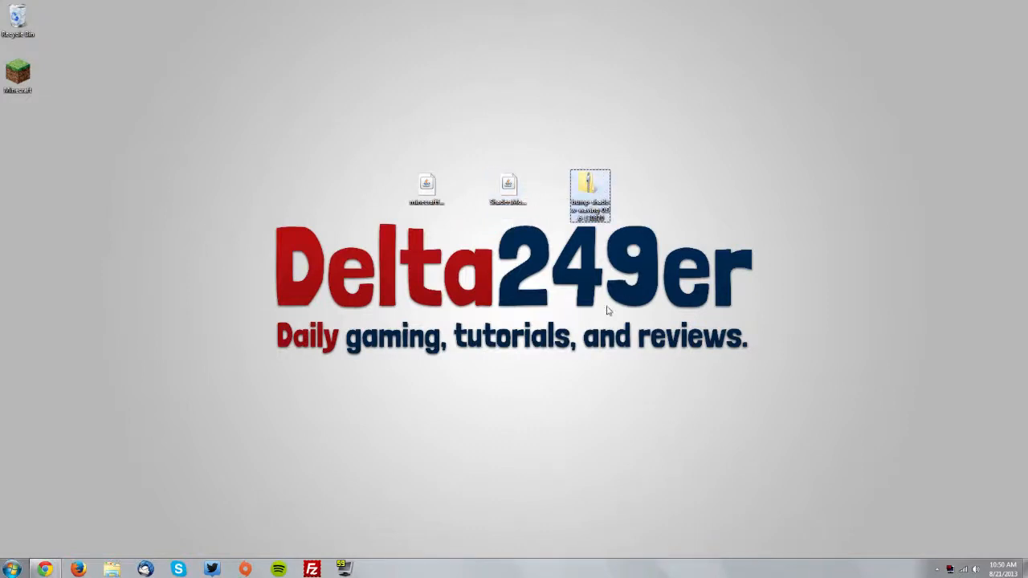
pyautogui.moveTo(427, 187)
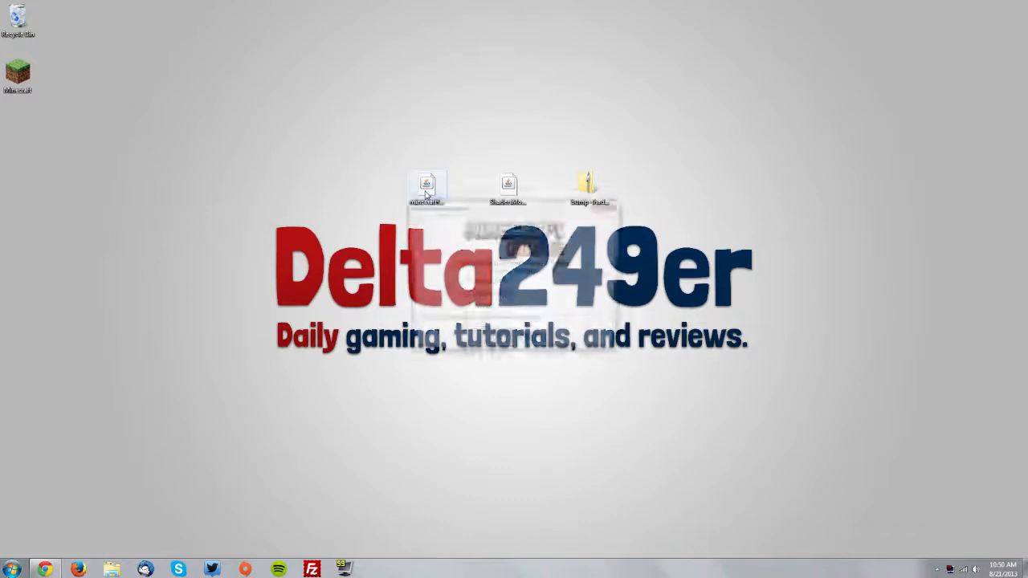
pyautogui.doubleClick(427, 185)
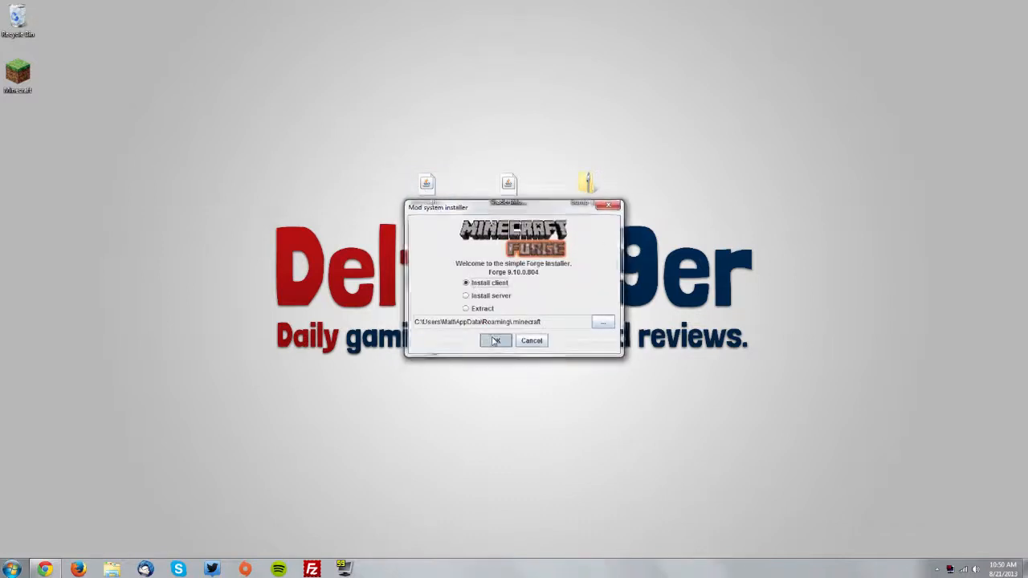
pyautogui.click(495, 340)
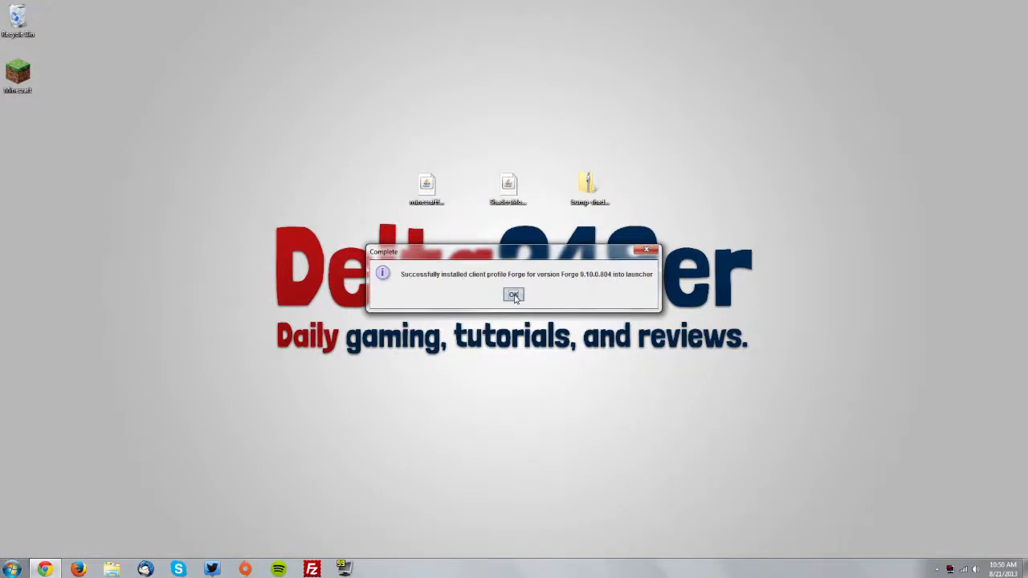
pyautogui.click(514, 295)
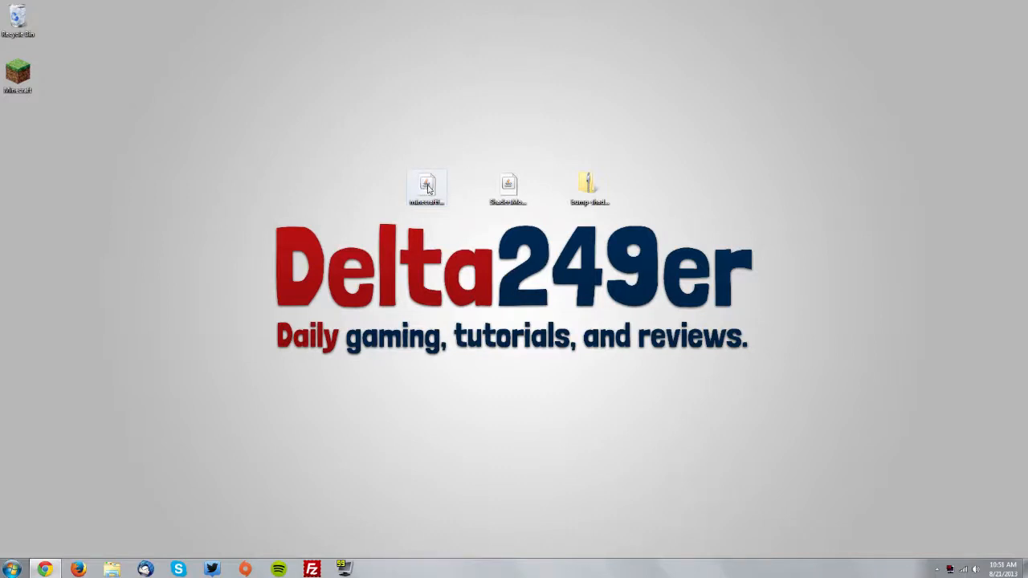
pyautogui.rightClick(427, 185)
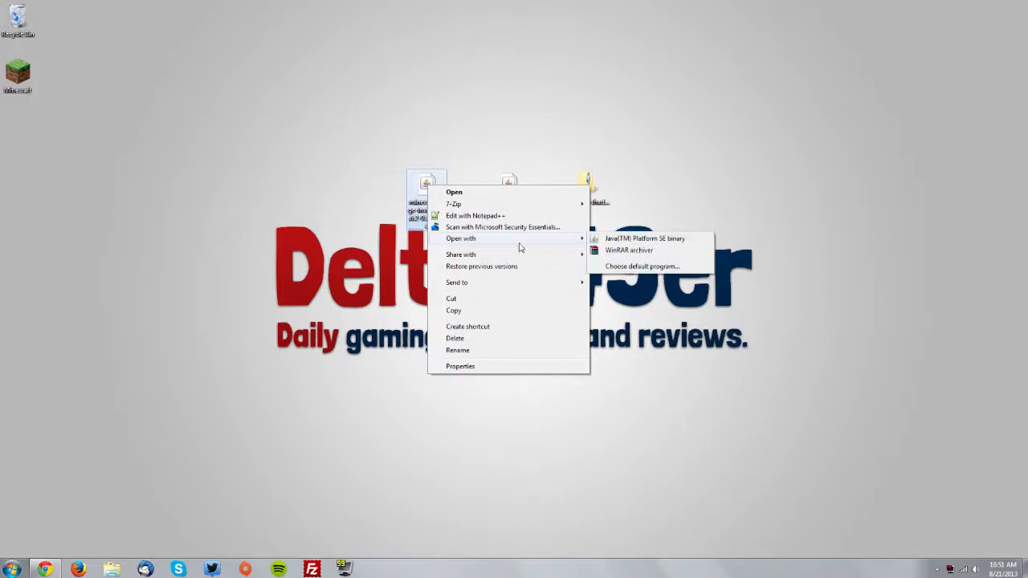
pyautogui.moveTo(681, 222)
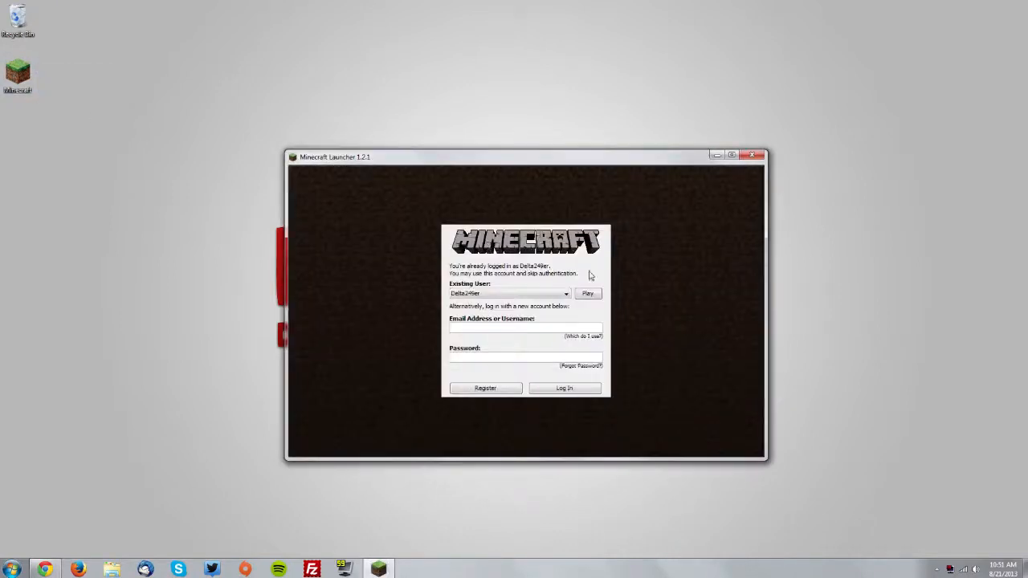
# Log in, choose the Forge profile and launch Minecraft 1.6.2 with Forge 9.10.0.804
pyautogui.click(588, 291)
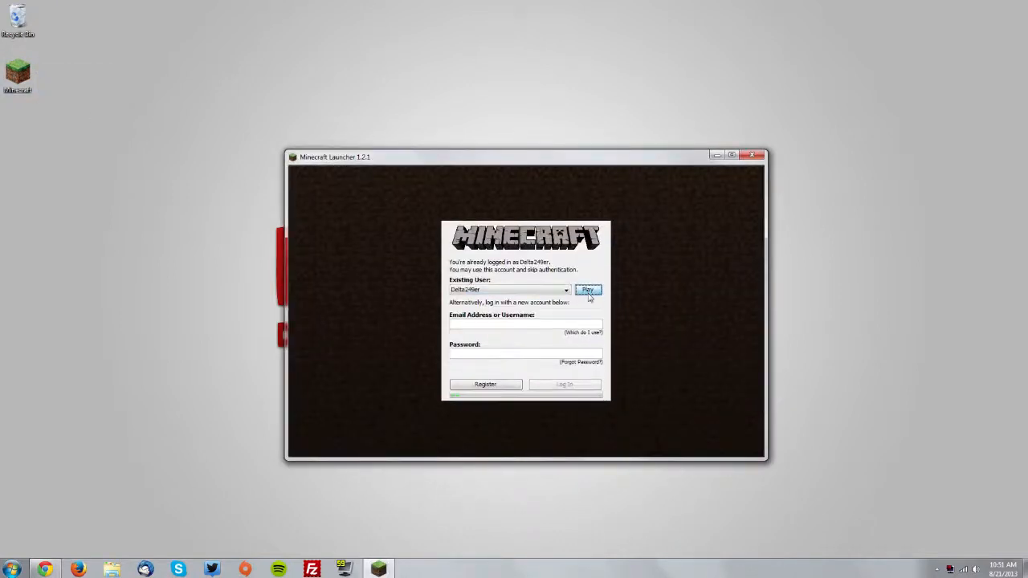
pyautogui.click(588, 289)
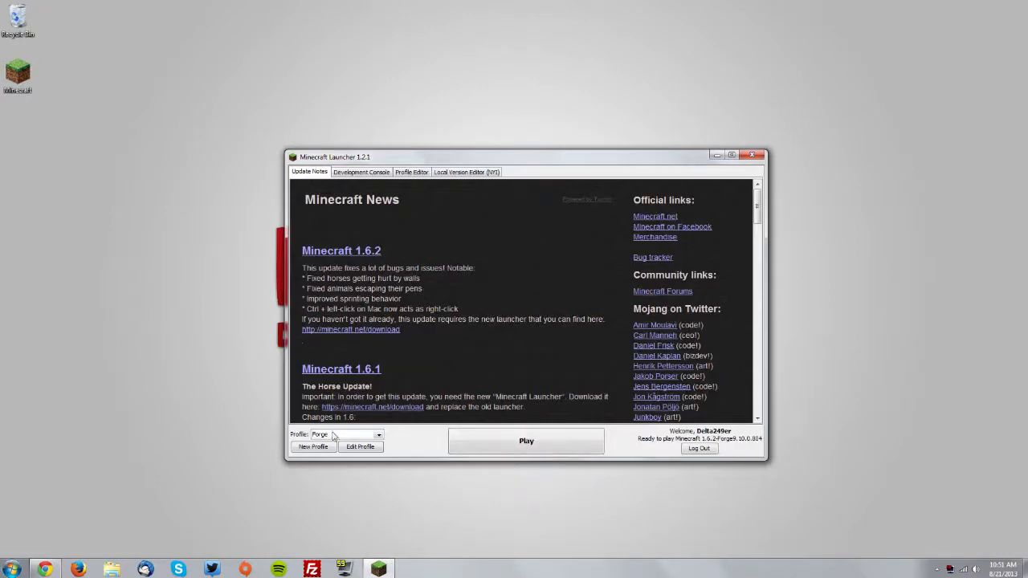
pyautogui.click(377, 434)
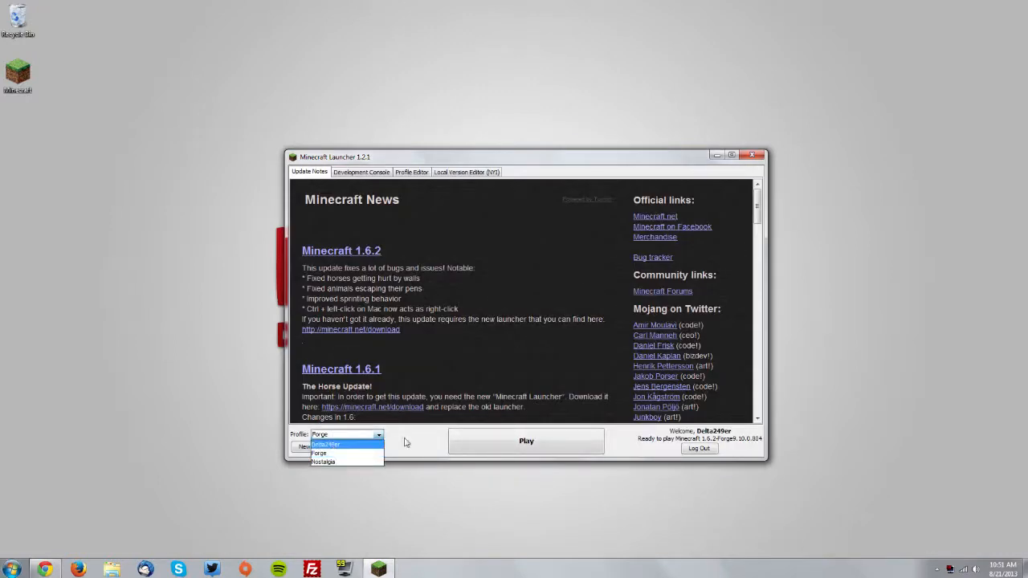
pyautogui.click(527, 440)
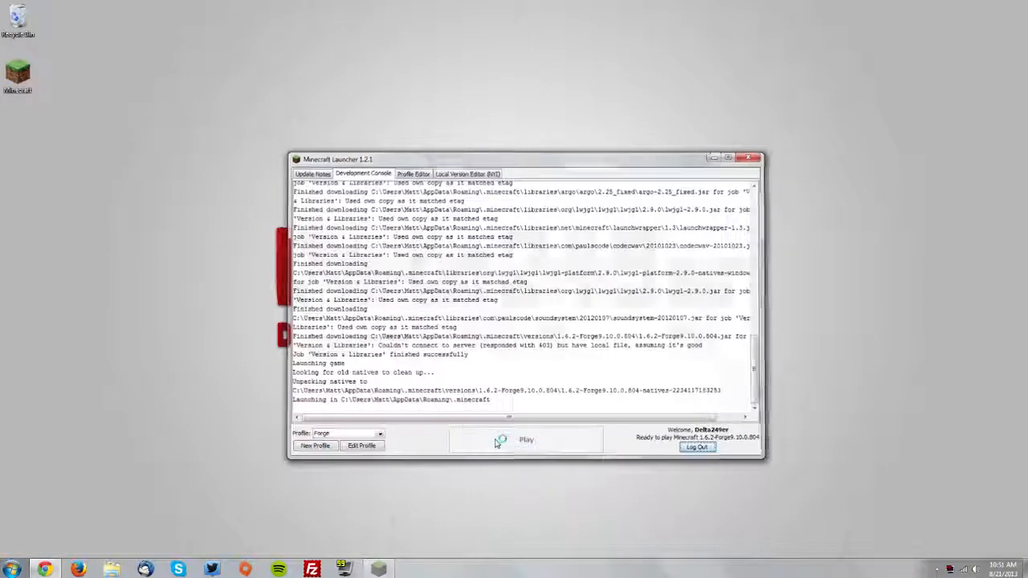
pyautogui.click(525, 440)
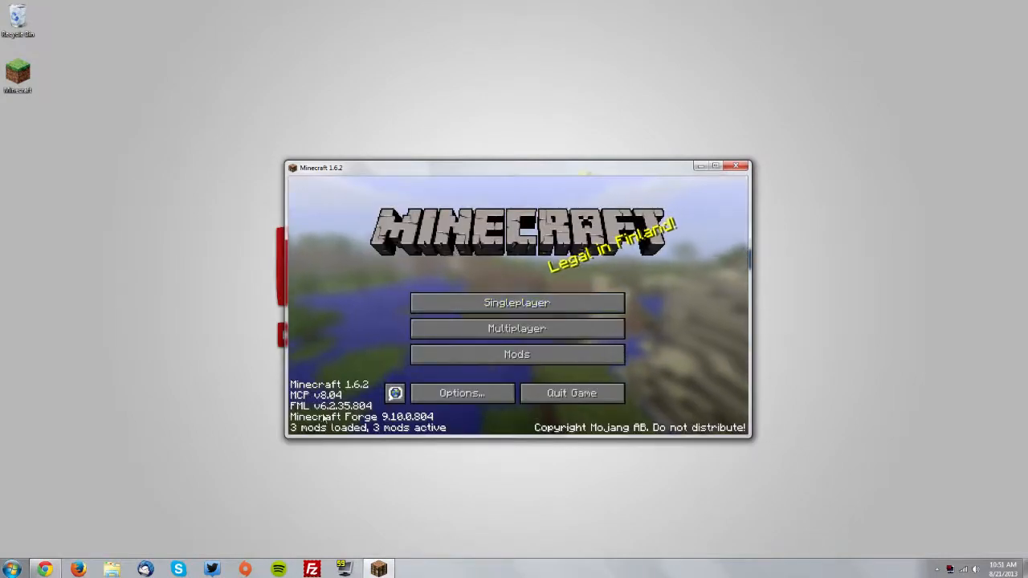
pyautogui.moveTo(563, 368)
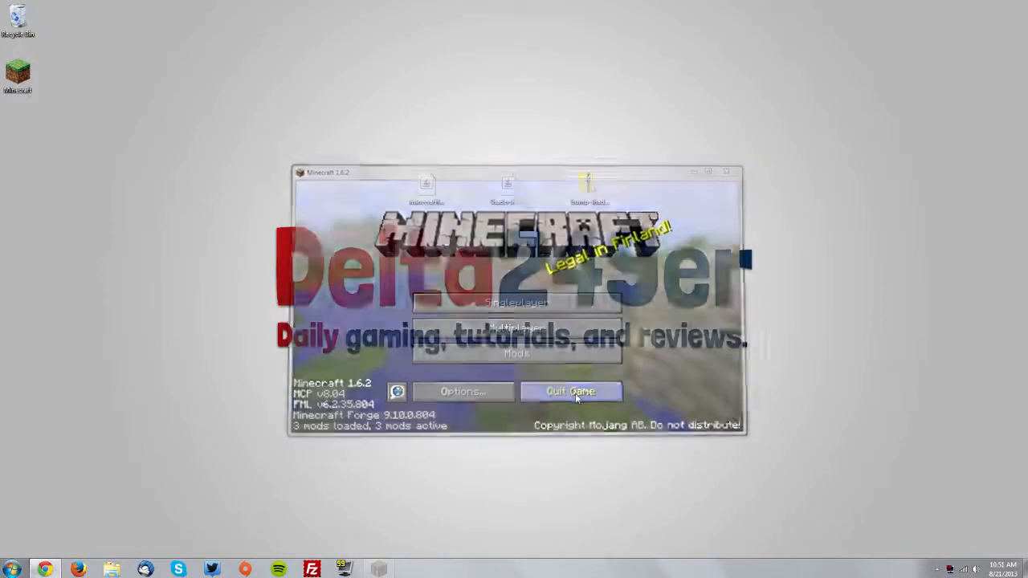
pyautogui.click(570, 392)
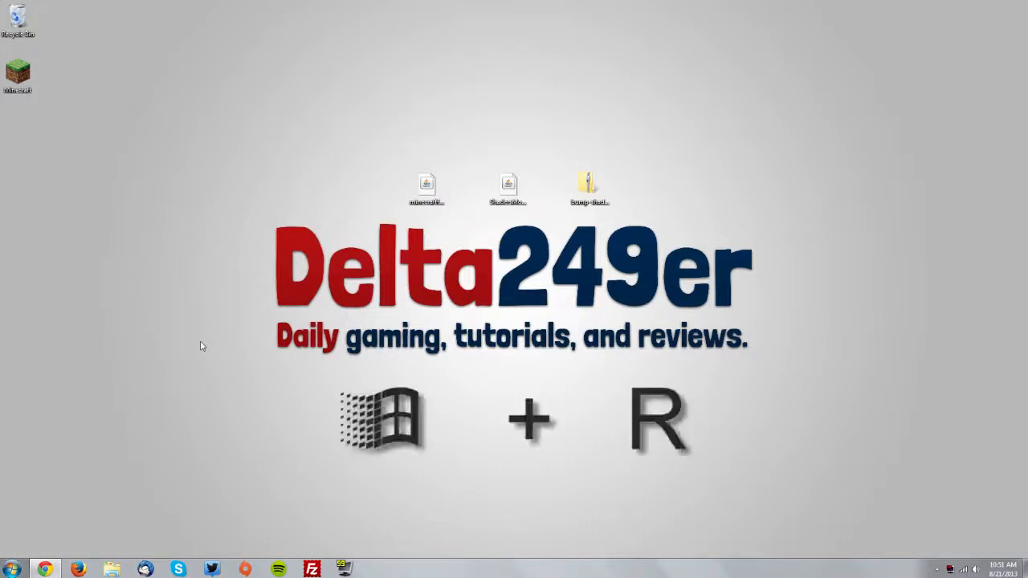
# Reach .minecraft via %appdata% and verify the ShadersModCore jar is in the mods folder
pyautogui.press('Win+r')
pyautogui.write('%')
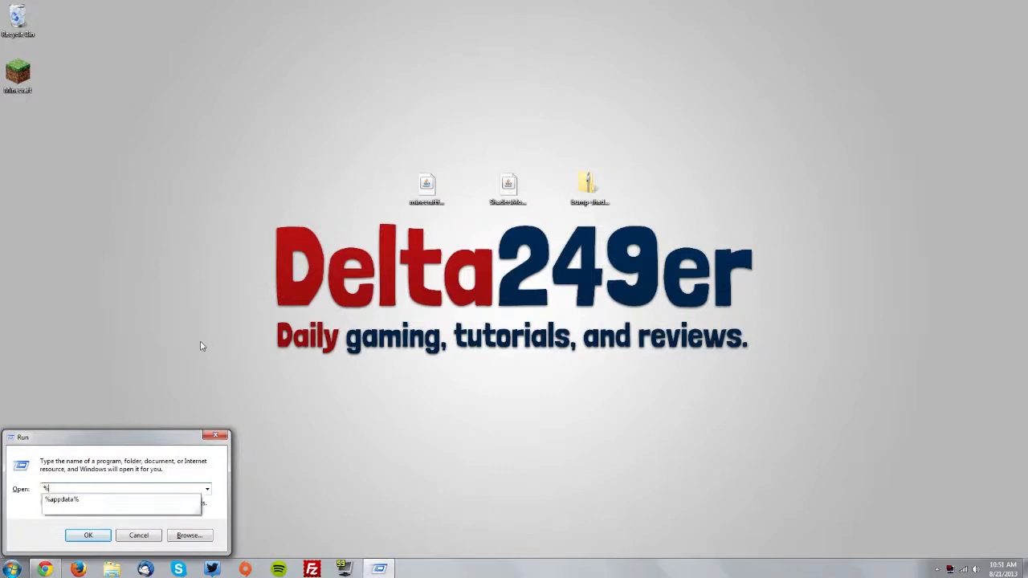
pyautogui.write('appdata')
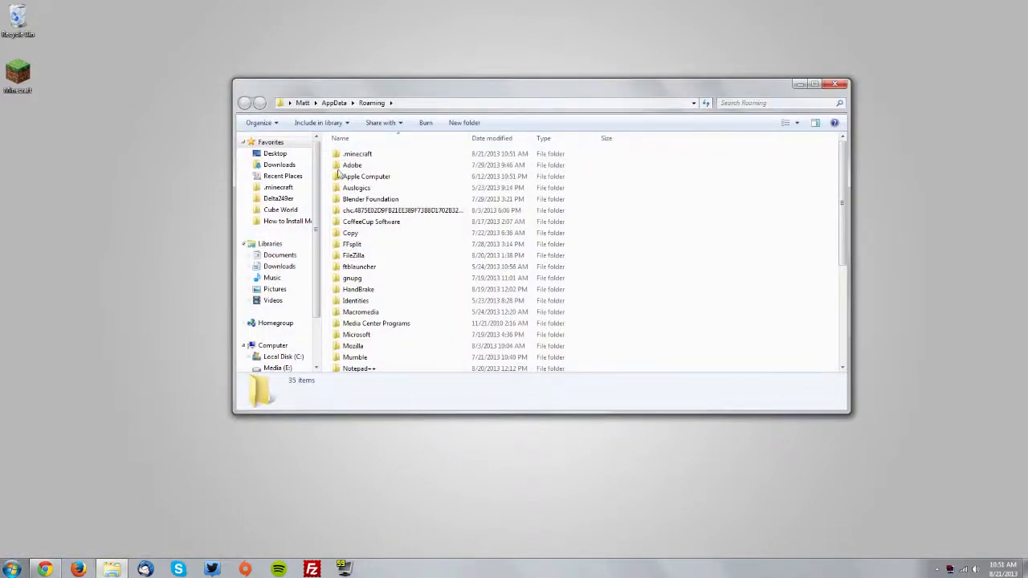
pyautogui.doubleClick(357, 154)
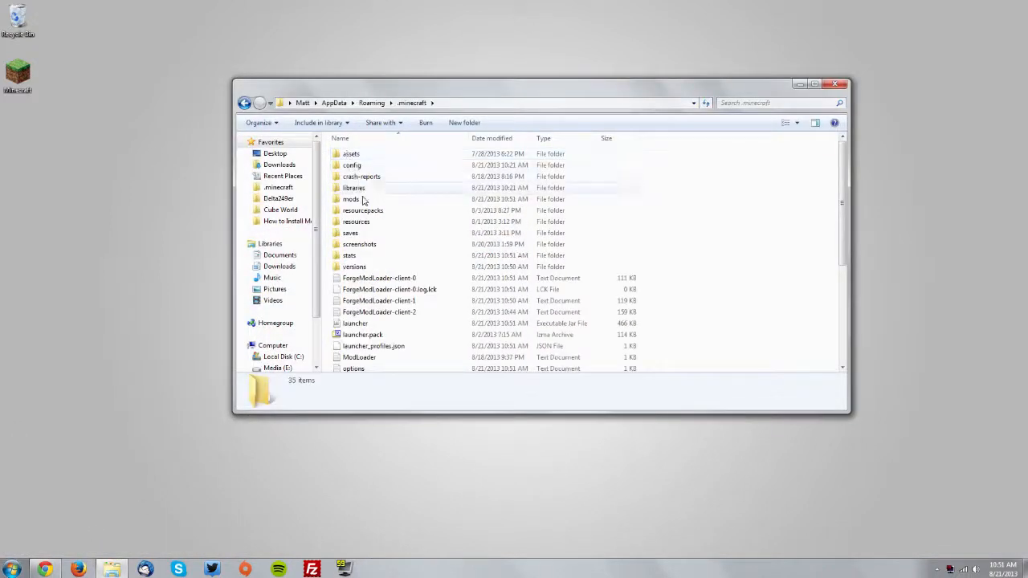
pyautogui.doubleClick(350, 199)
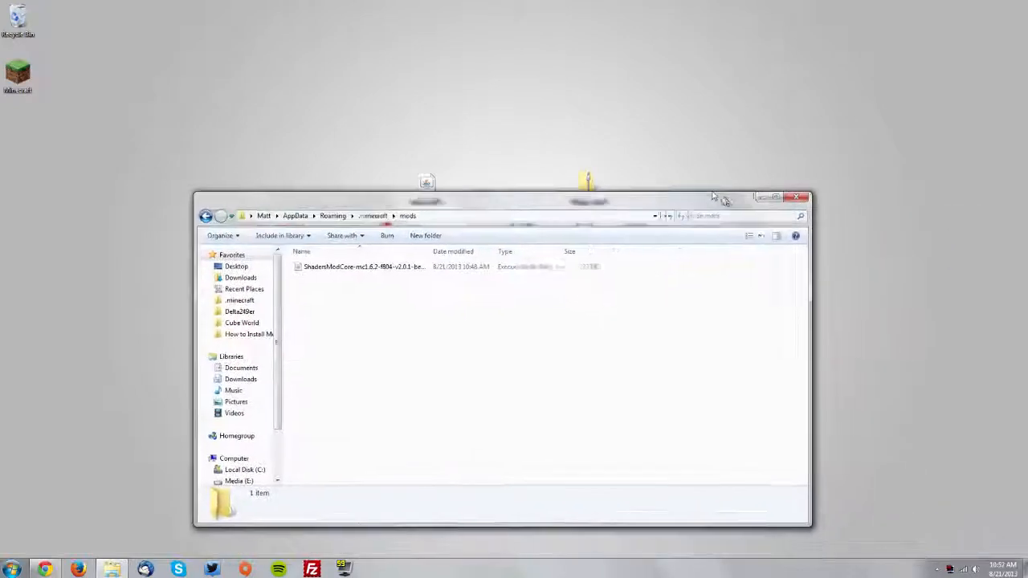
pyautogui.click(797, 196)
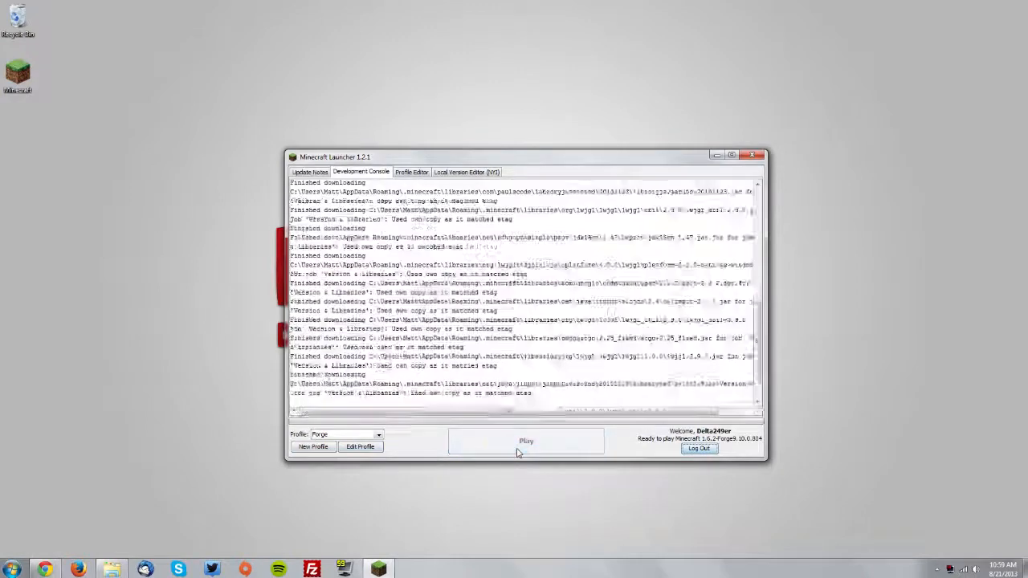
# Relaunch with Forge, check GLSL Shaders Mod appears in the Mods list, then quit the game
pyautogui.click(527, 440)
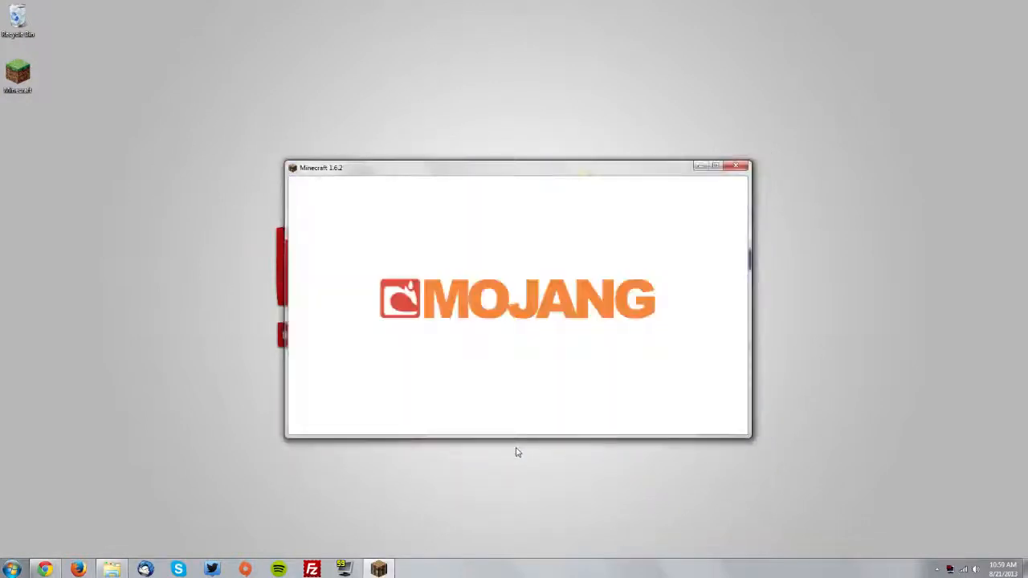
pyautogui.moveTo(498, 401)
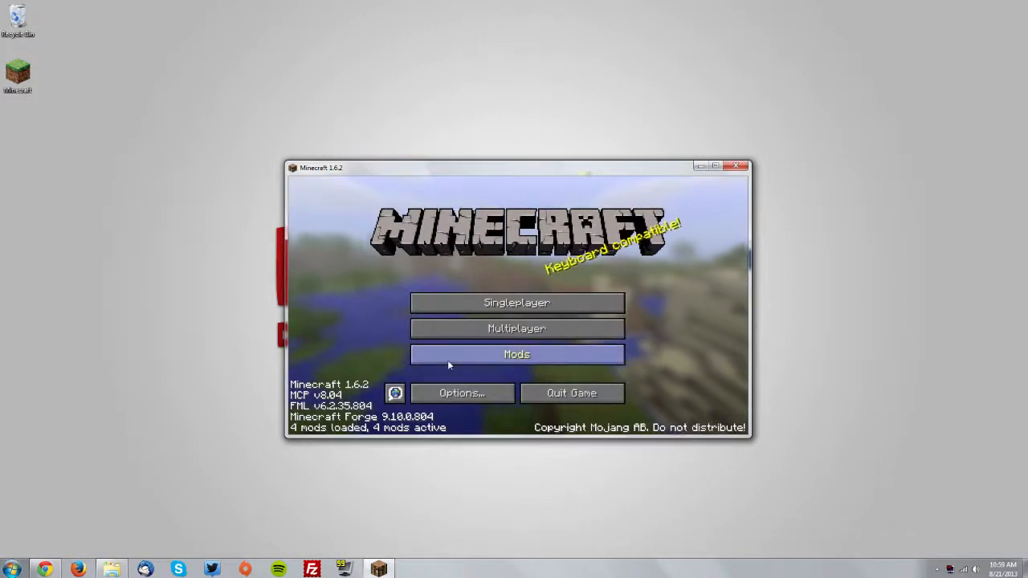
pyautogui.click(518, 355)
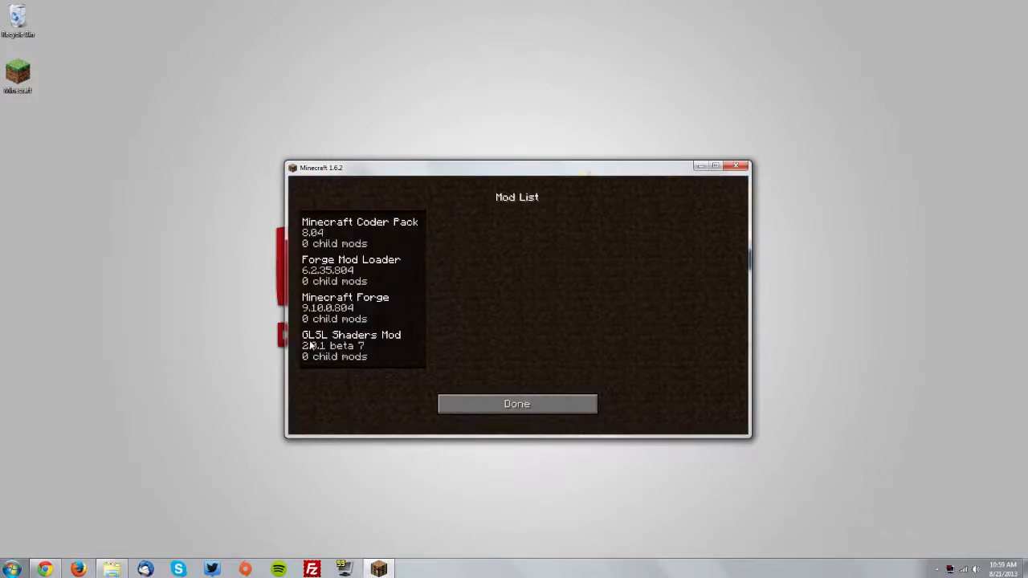
pyautogui.click(517, 404)
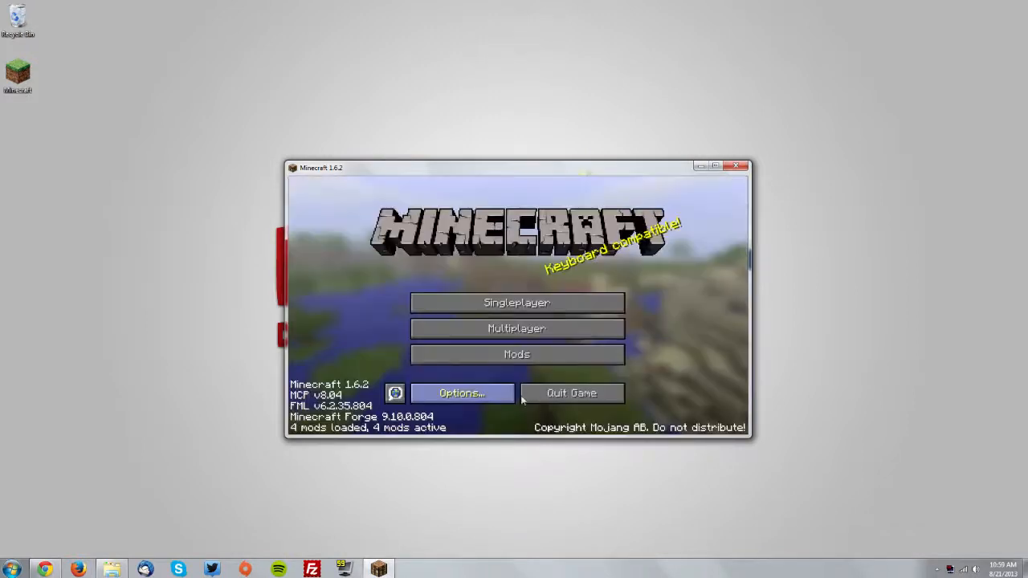
pyautogui.click(736, 165)
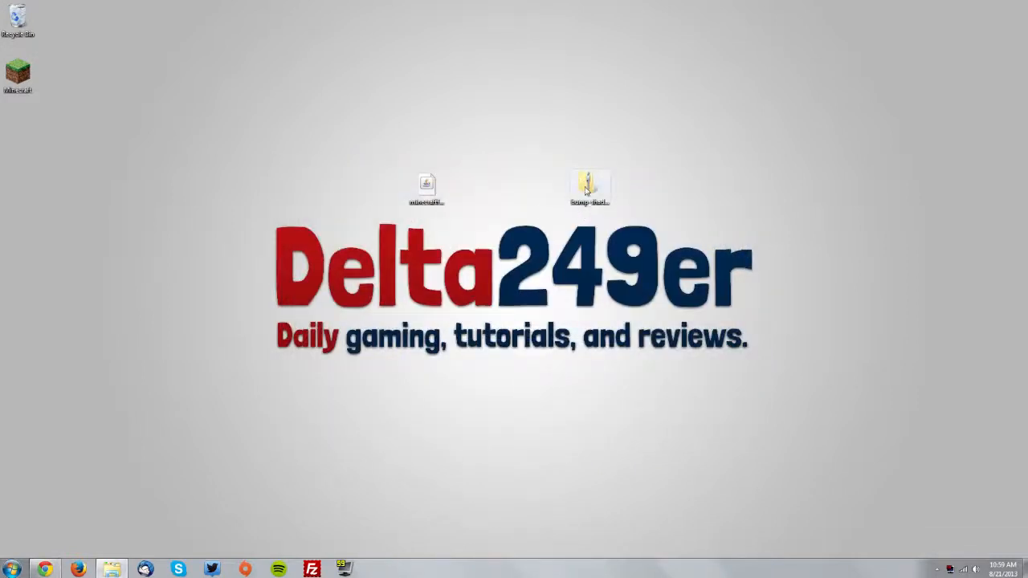
# Extract the bump-shadow-waving 0.9.6 shaderpack zip to the desktop
pyautogui.rightClick(591, 190)
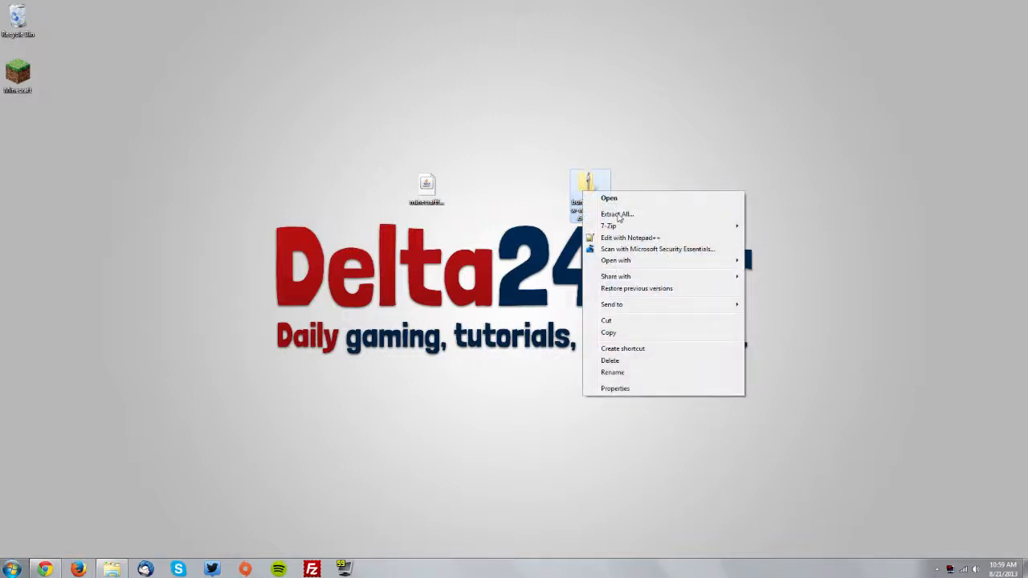
pyautogui.click(617, 214)
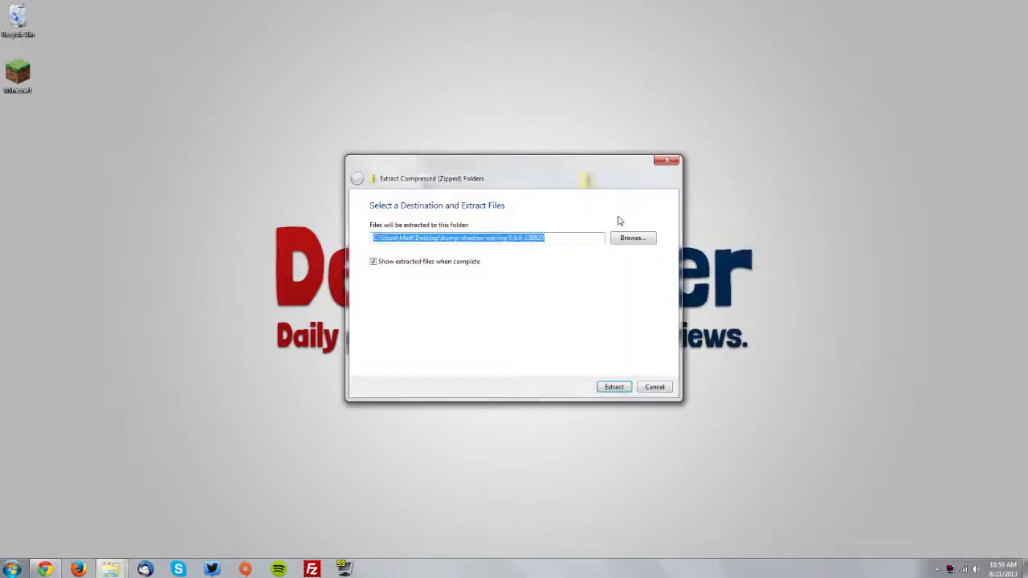
pyautogui.click(614, 385)
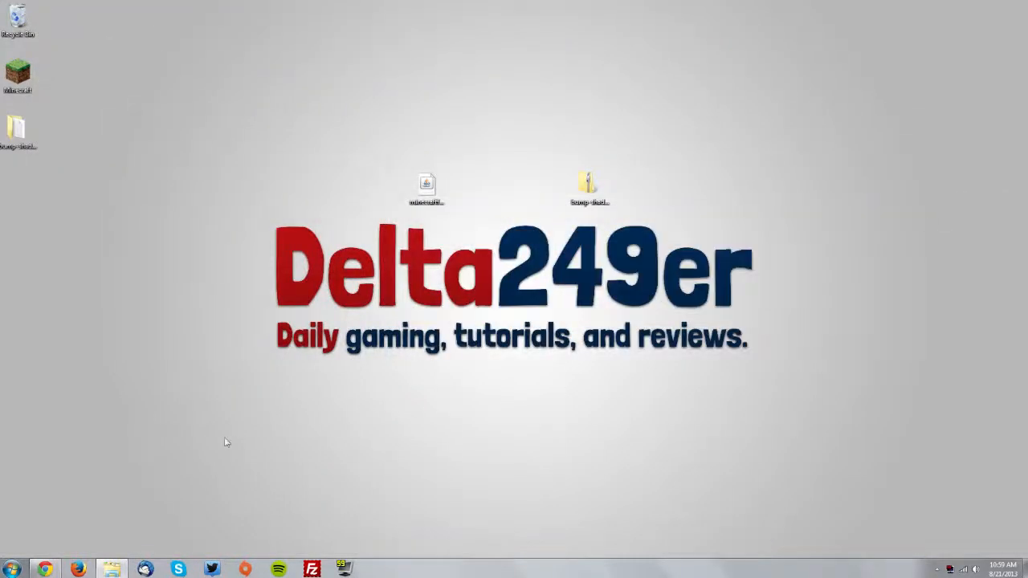
# Place the extracted shaderpack folder into .minecraft's shaderpacks folder and start the launcher
pyautogui.click(112, 569)
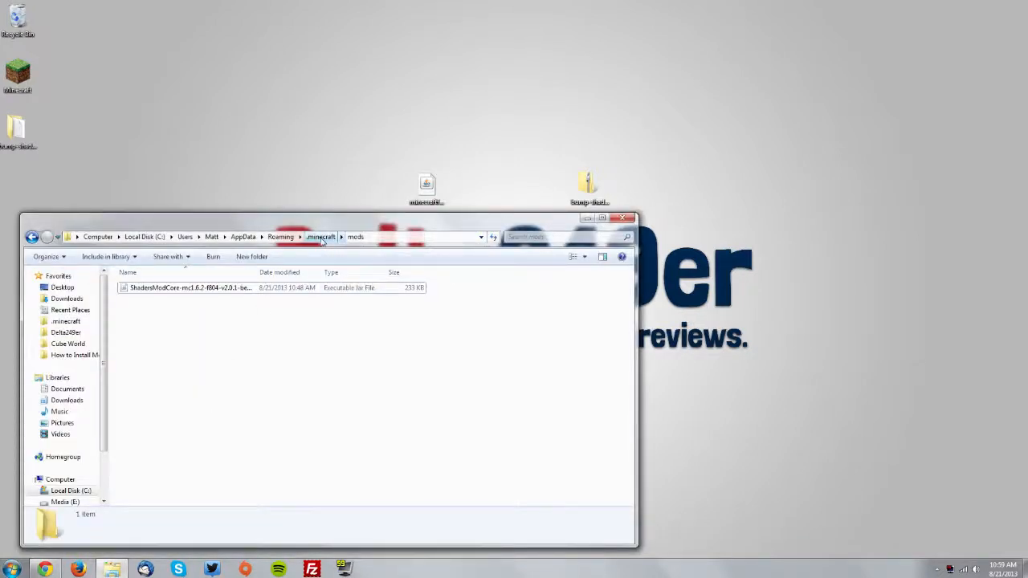
pyautogui.click(321, 236)
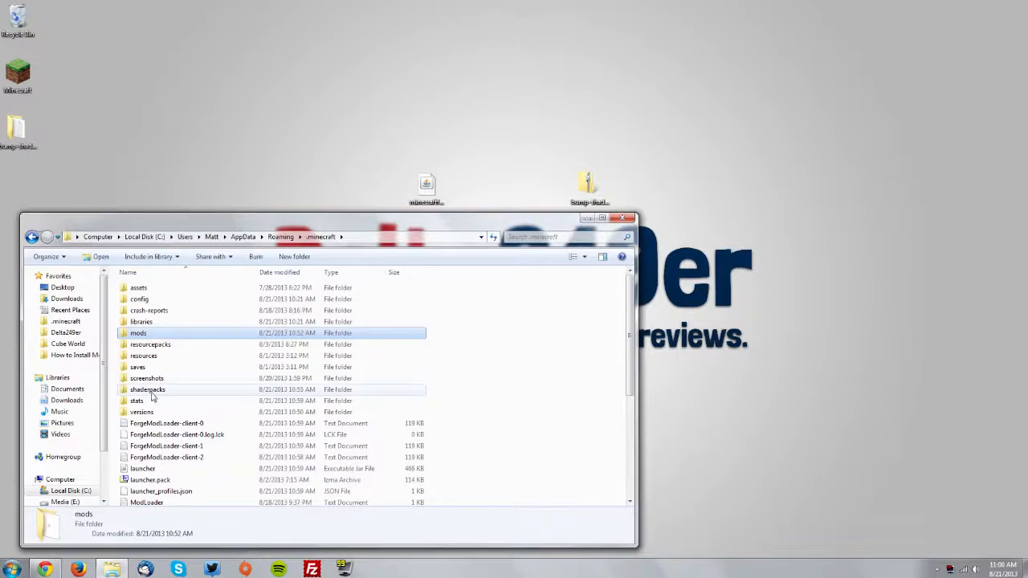
pyautogui.doubleClick(148, 390)
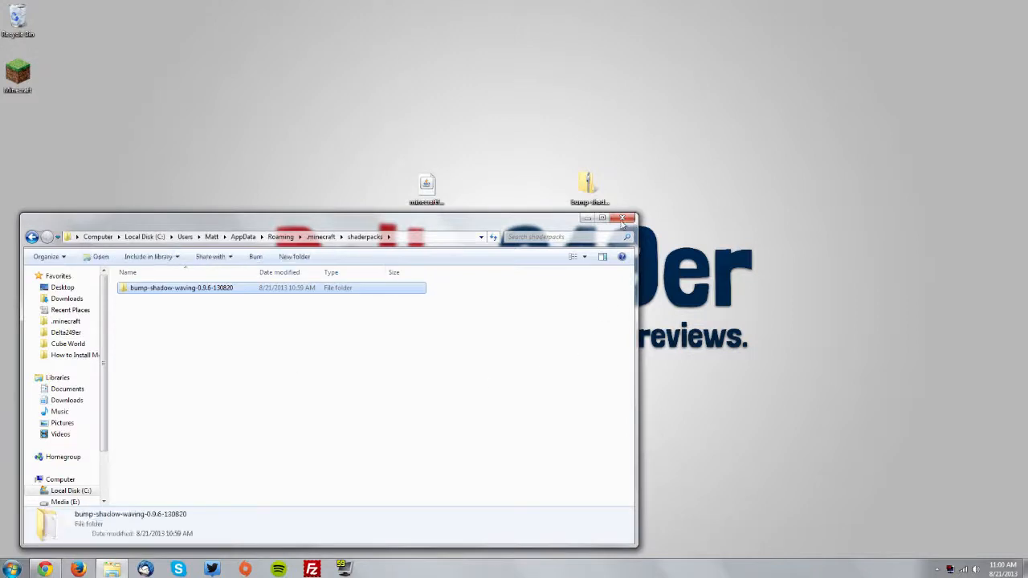
pyautogui.click(624, 218)
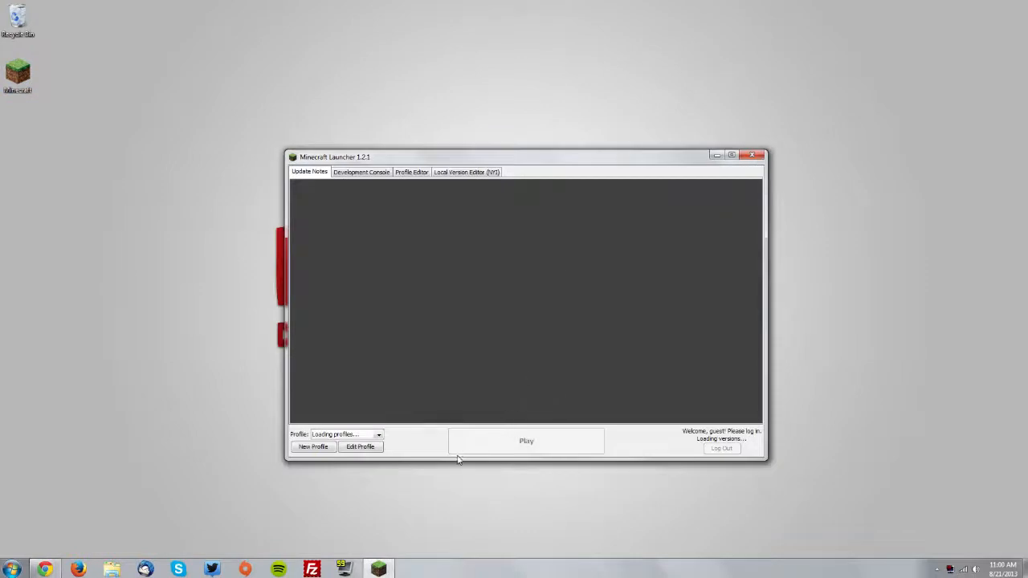
# Enter a singleplayer world and select bump-shadow-waving-0.9.6-130820 as the active shaderpack
pyautogui.click(752, 155)
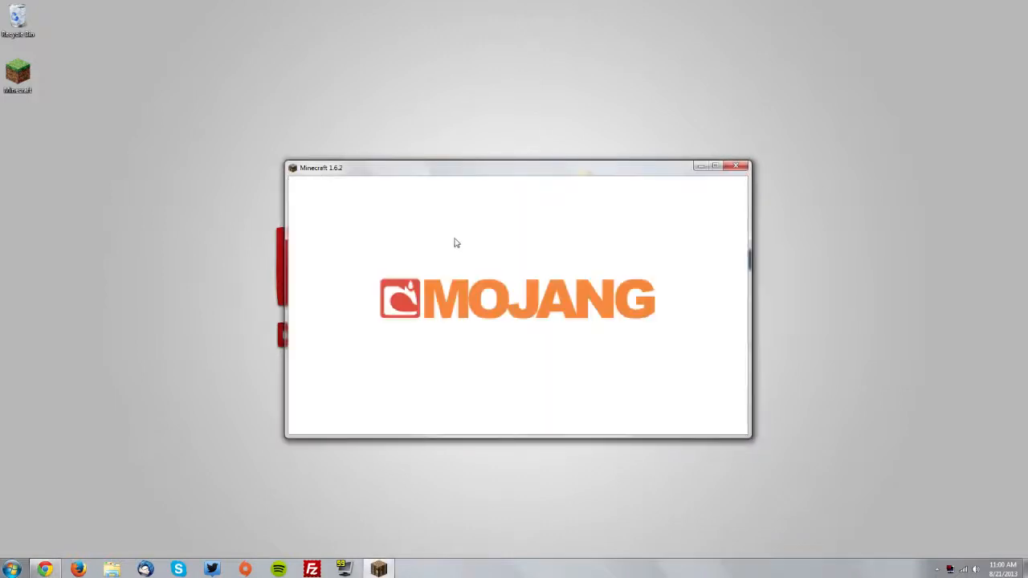
pyautogui.moveTo(469, 270)
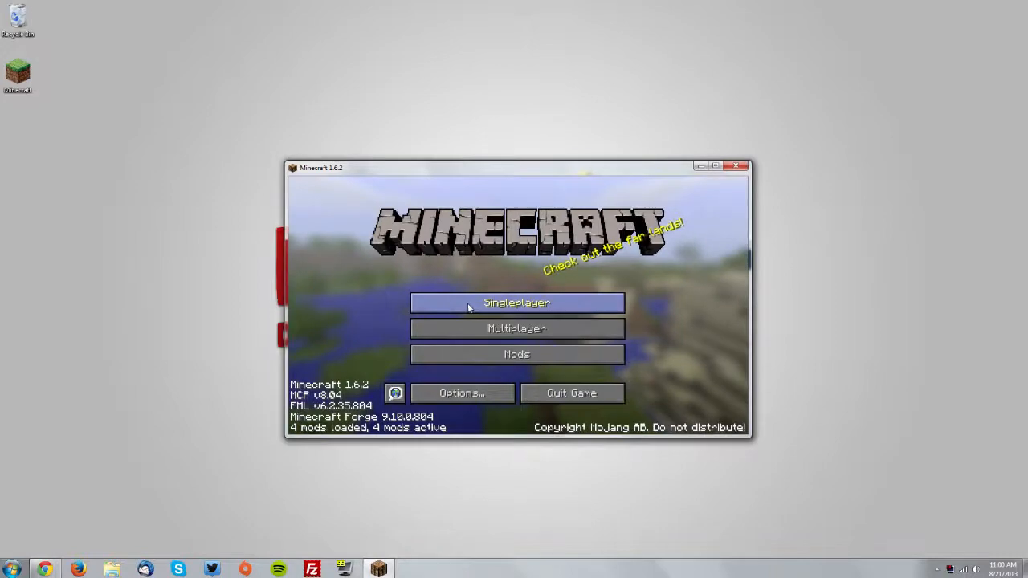
pyautogui.click(517, 303)
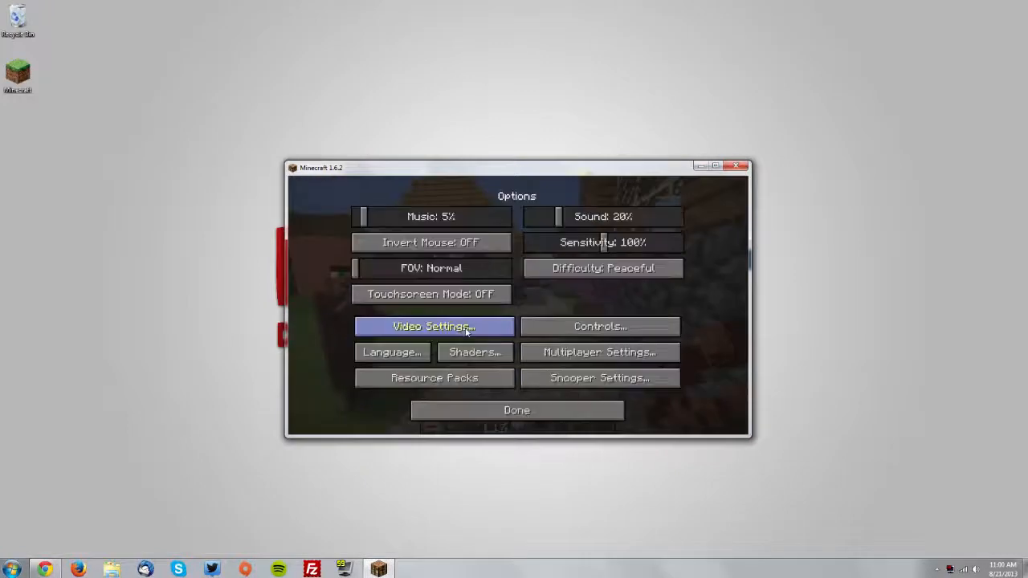
pyautogui.click(474, 352)
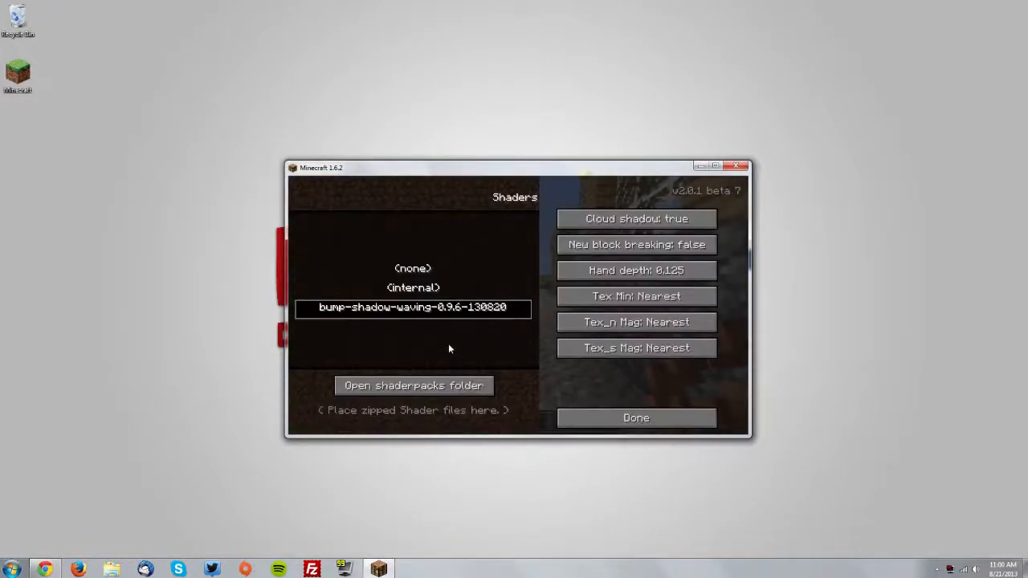
pyautogui.moveTo(412, 299)
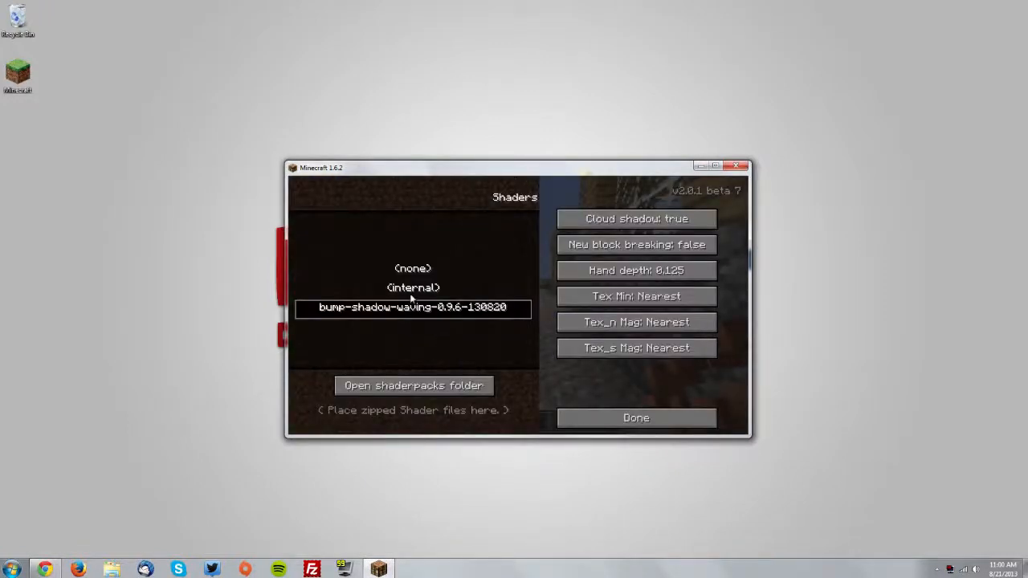
pyautogui.click(637, 418)
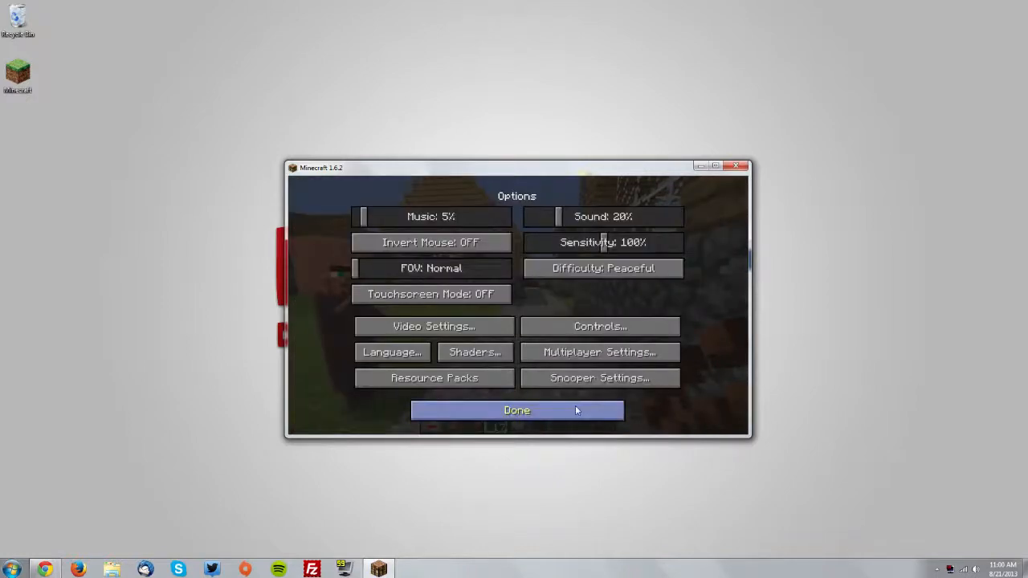
pyautogui.click(517, 411)
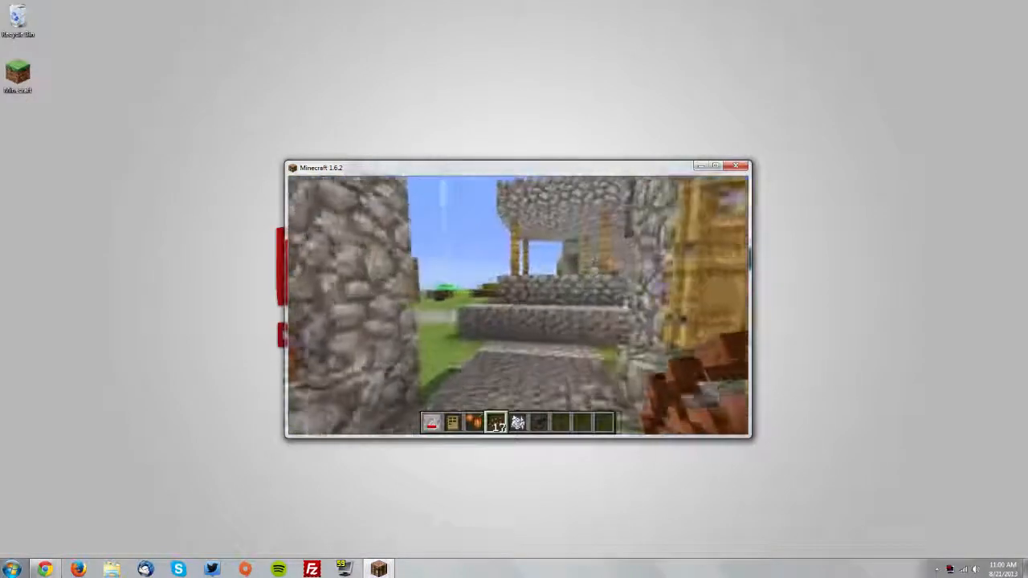